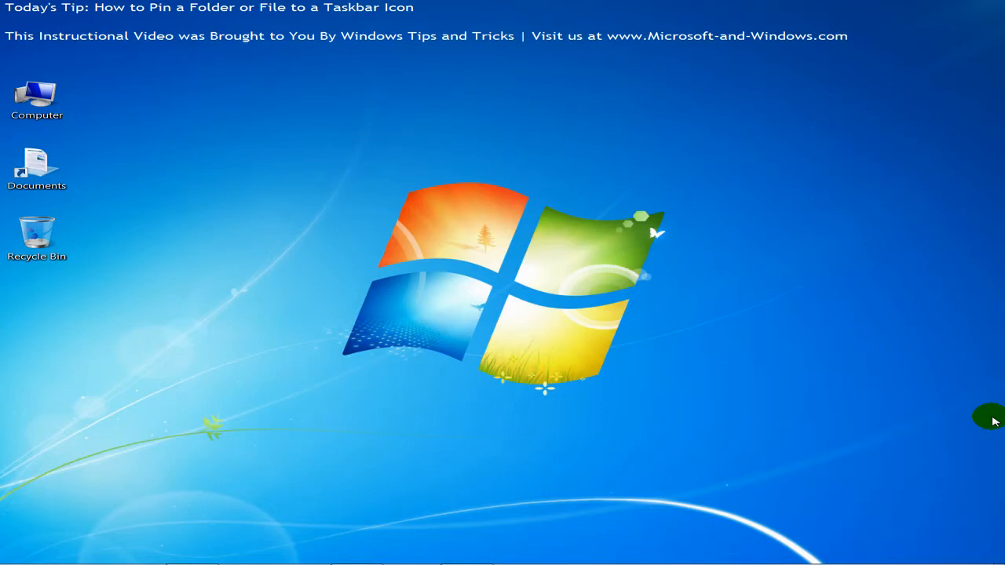
{"action": "mouse_move", "coordinate": [844, 546]}
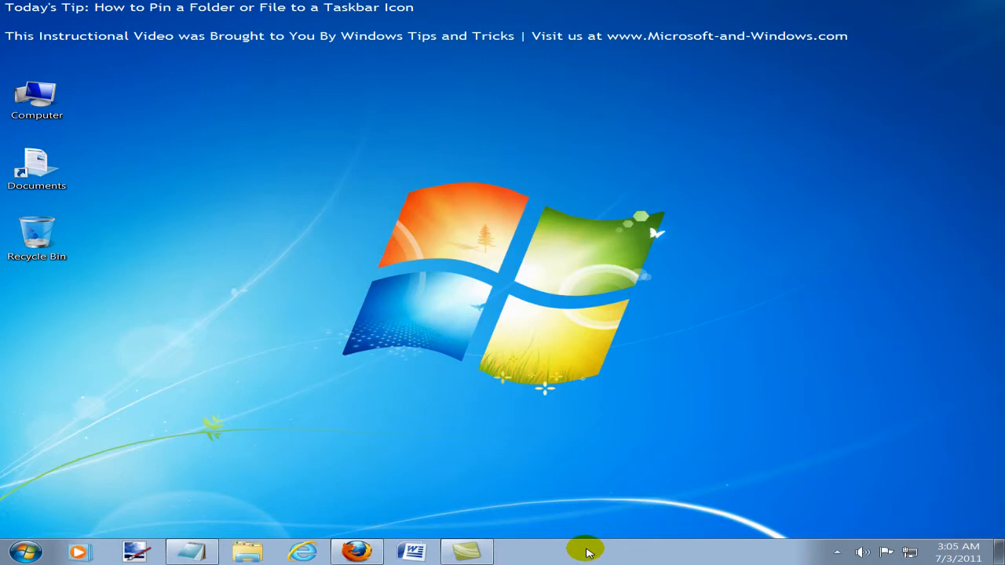
{"action": "mouse_move", "coordinate": [463, 538]}
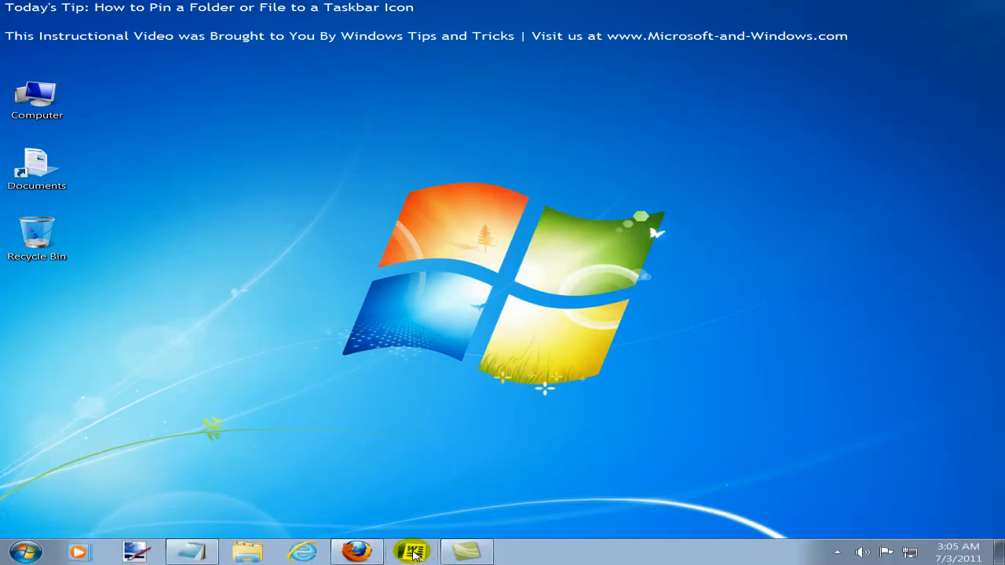
Pin Microsoft Word Document 1.doc from Word's Recent jump list
{"action": "right_click", "coordinate": [412, 552]}
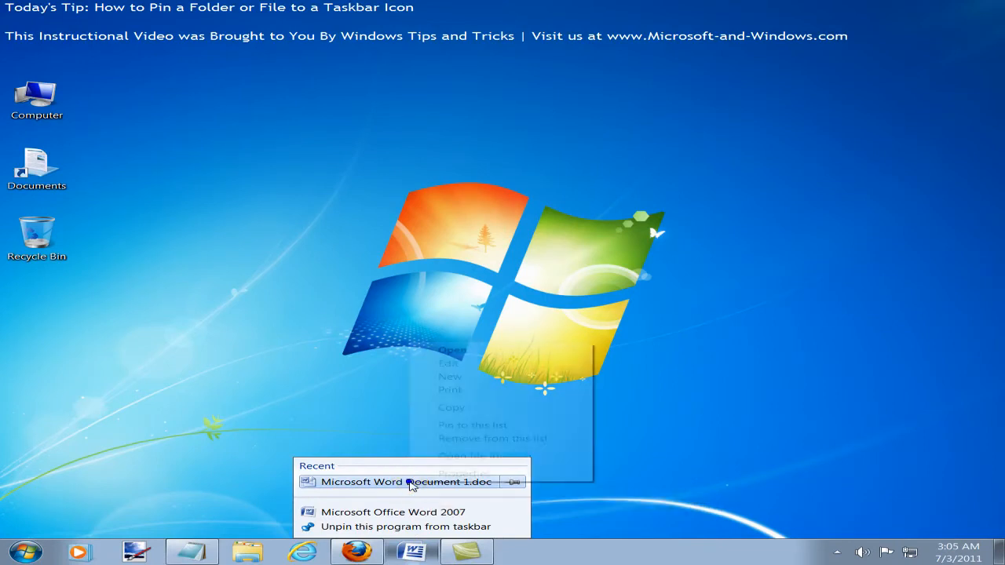
{"action": "right_click", "coordinate": [406, 481]}
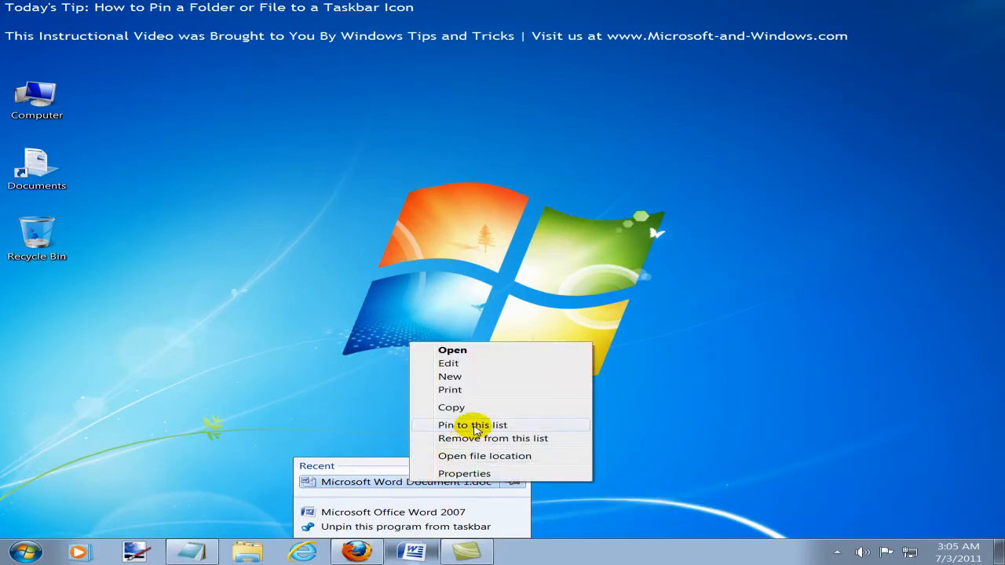
{"action": "left_click", "coordinate": [472, 424]}
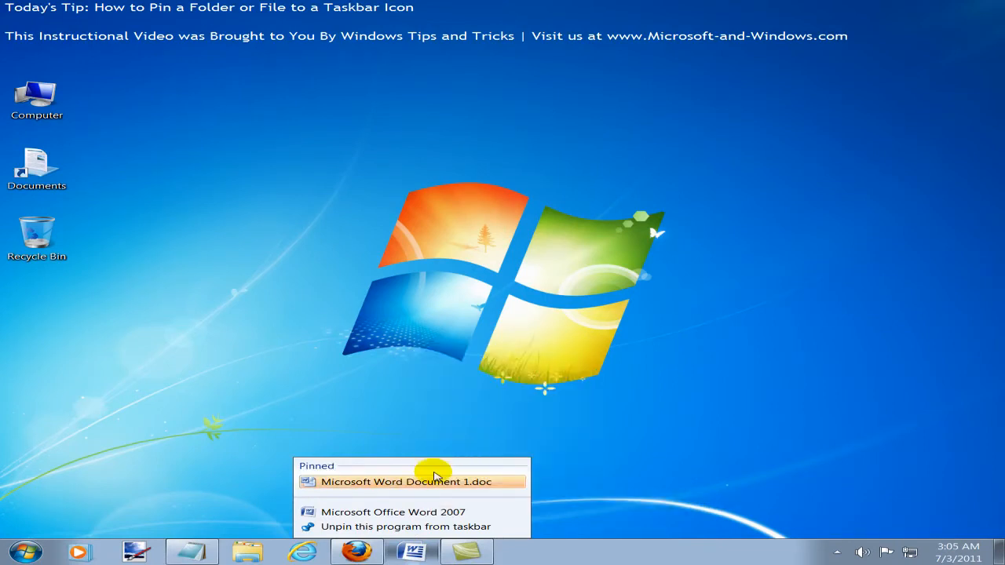
{"action": "mouse_move", "coordinate": [397, 526]}
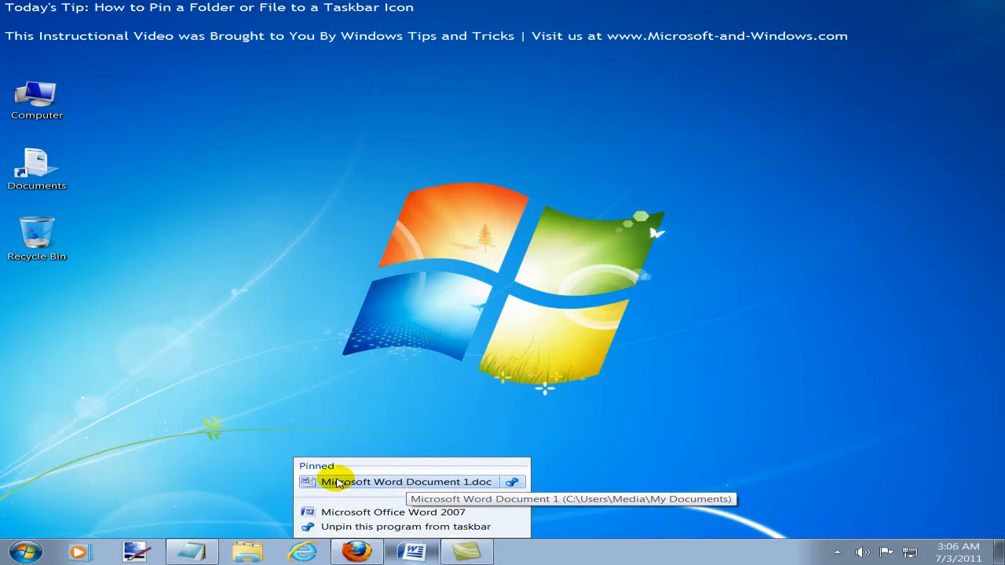
{"action": "mouse_move", "coordinate": [370, 493]}
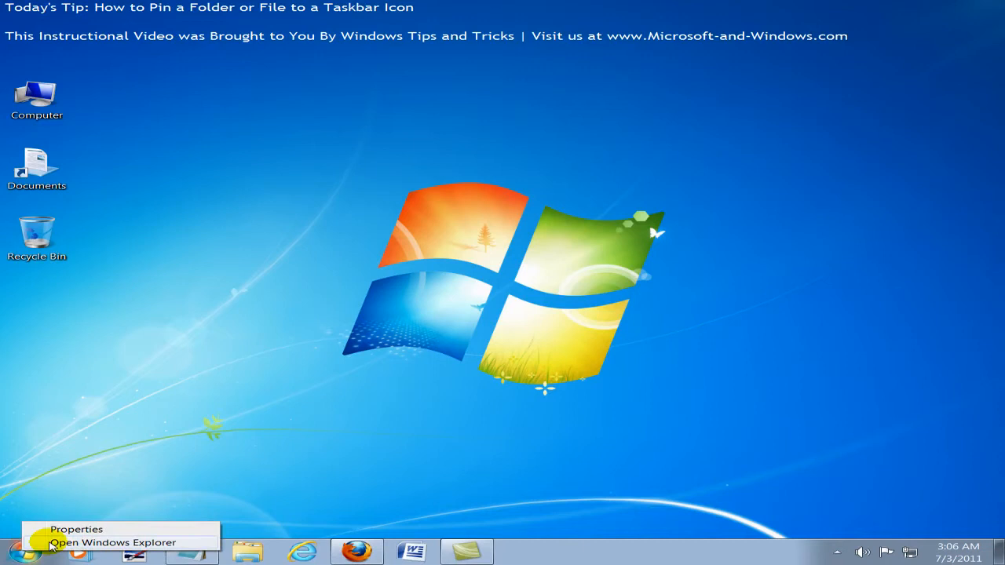
Open Windows Explorer from the Start button's context menu
{"action": "left_click", "coordinate": [113, 542]}
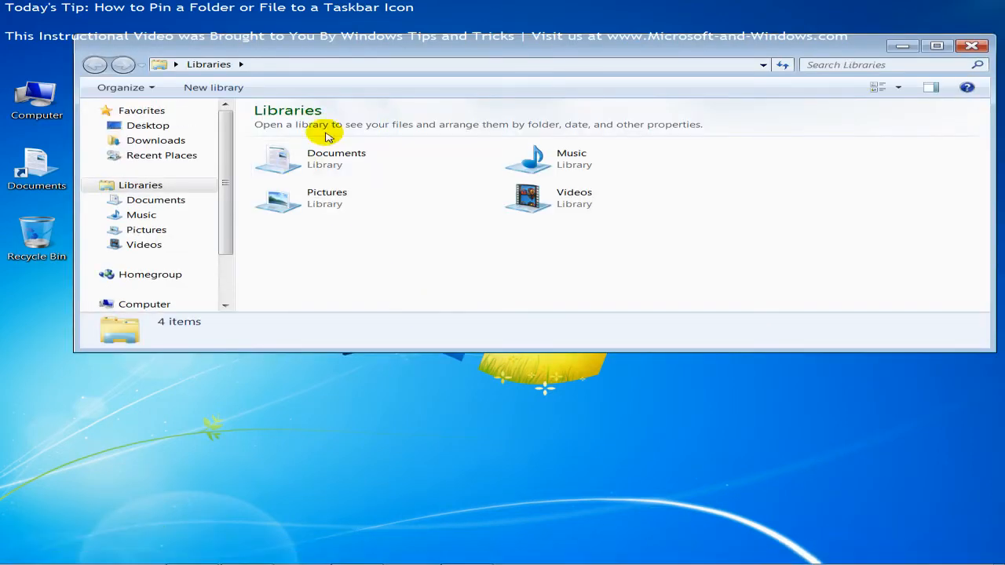
{"action": "mouse_move", "coordinate": [483, 47]}
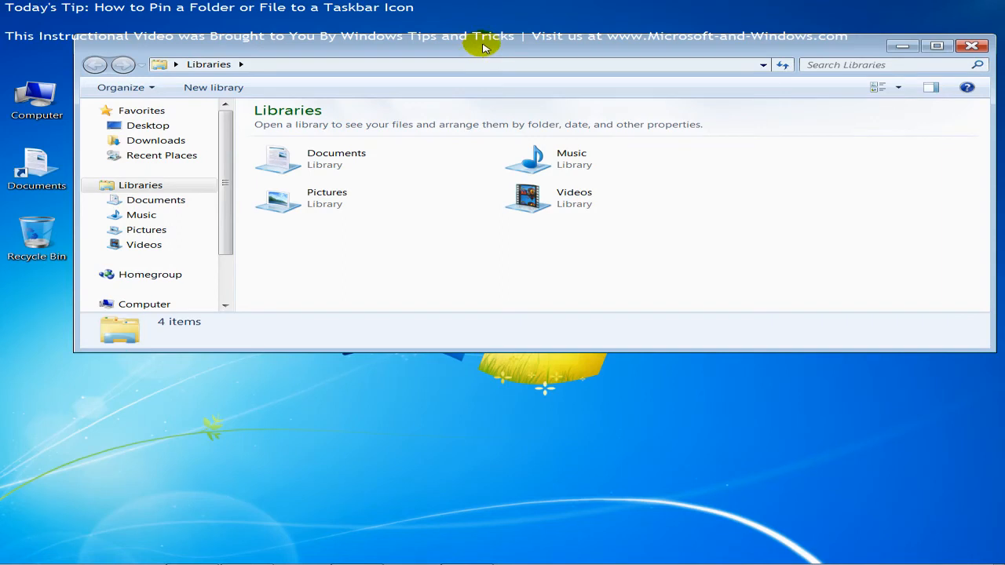
Open the Documents library to show both Word documents
{"action": "double_click", "coordinate": [336, 158]}
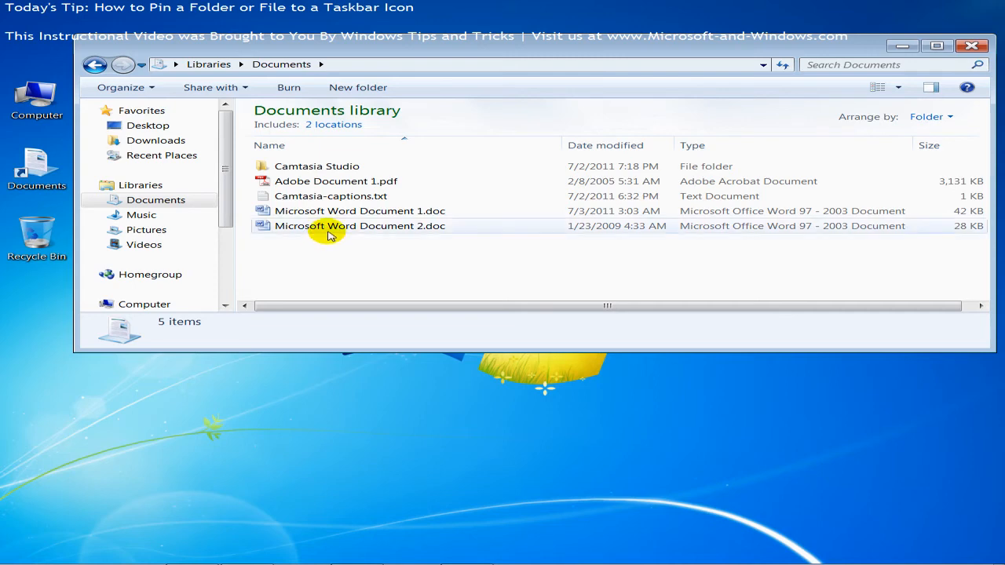
{"action": "mouse_move", "coordinate": [359, 226]}
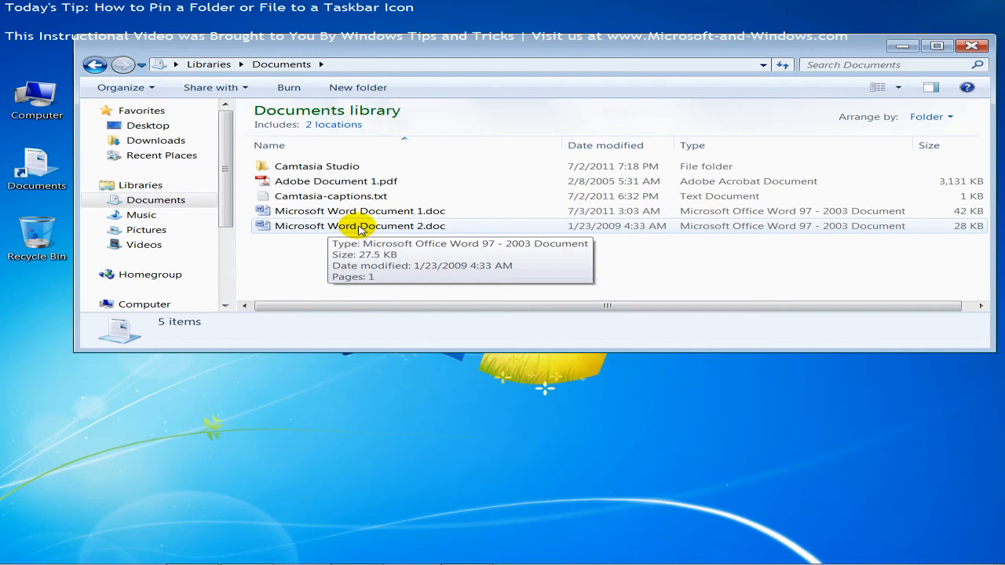
{"action": "mouse_move", "coordinate": [375, 229]}
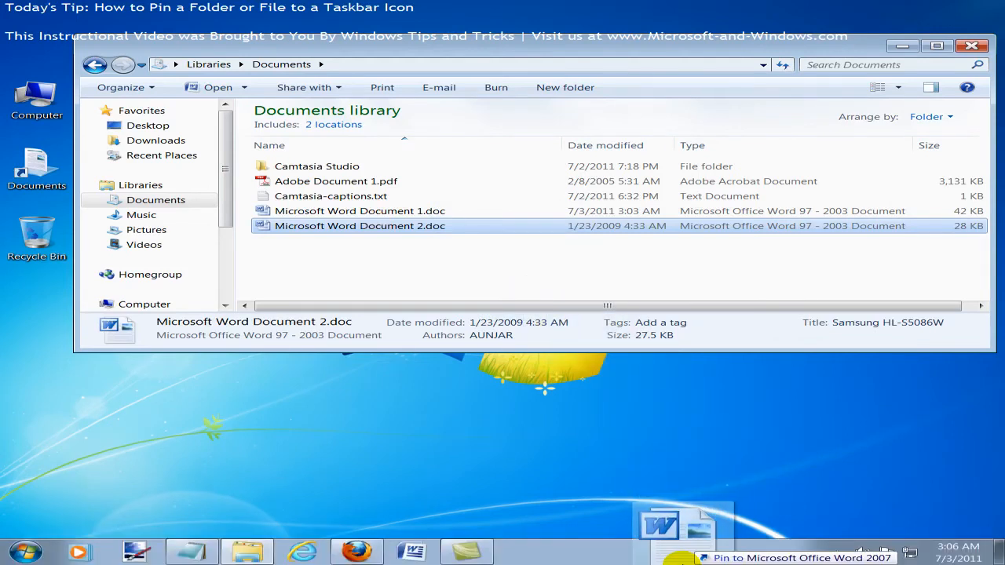
Show Word's taskbar jump list to confirm Document 2.doc is pinned
{"action": "right_click", "coordinate": [411, 549]}
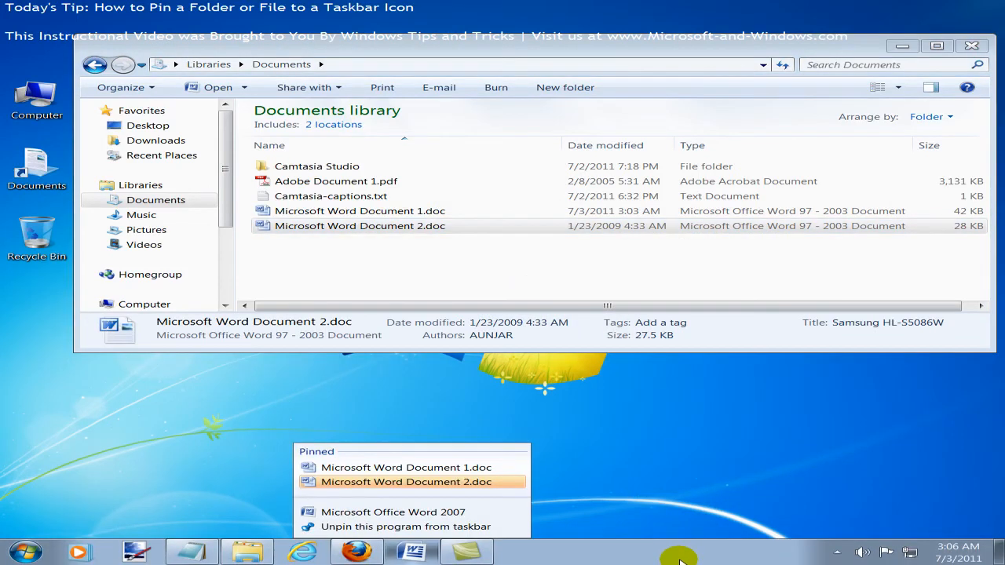
{"action": "mouse_move", "coordinate": [667, 559]}
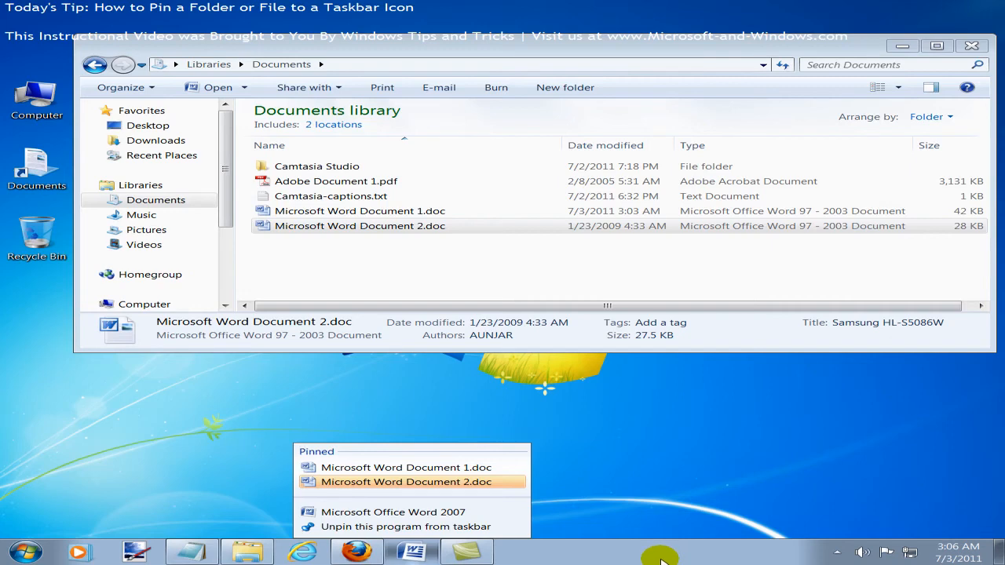
{"action": "mouse_move", "coordinate": [406, 481]}
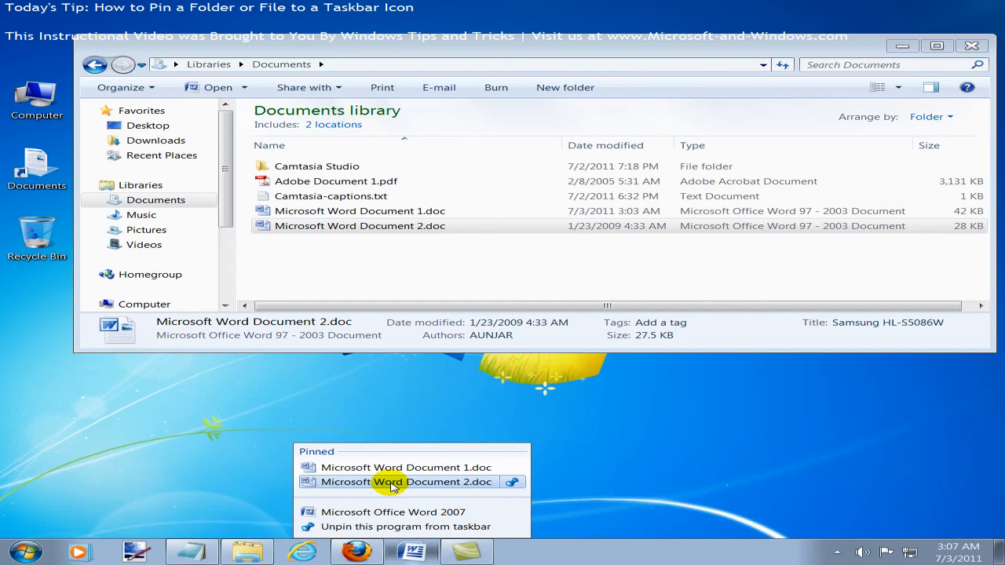
{"action": "mouse_move", "coordinate": [971, 45]}
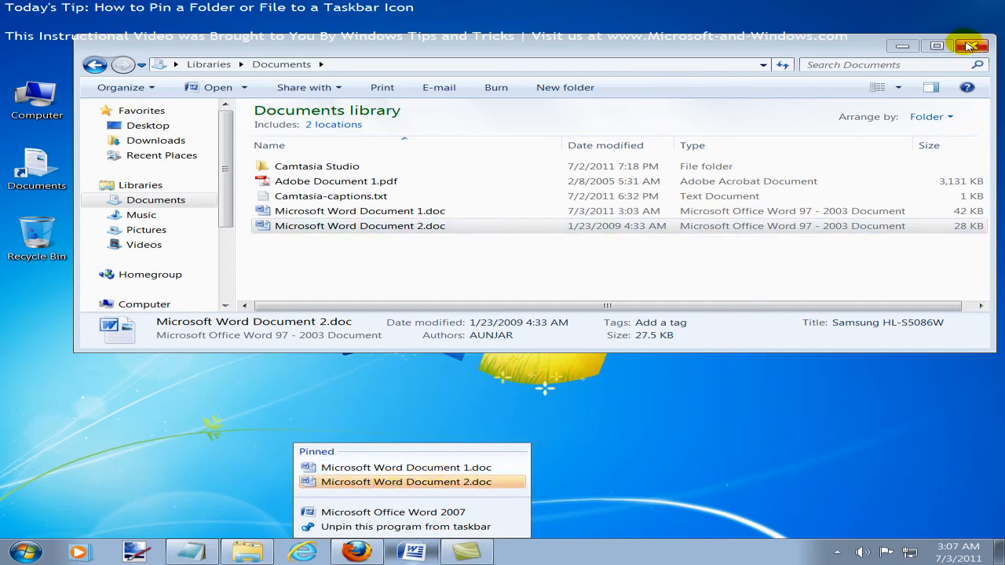
Close the Windows Explorer window
{"action": "left_click", "coordinate": [970, 45]}
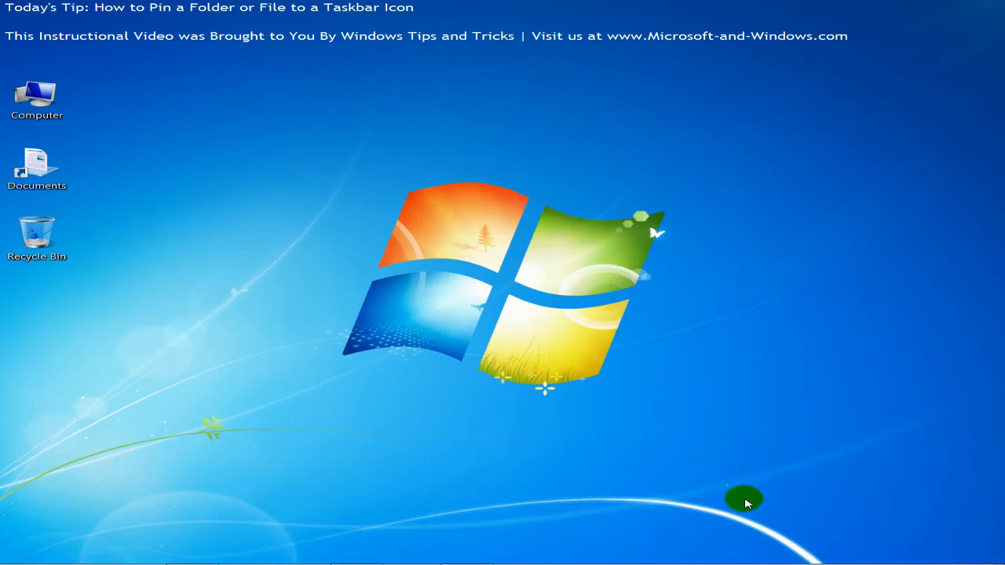
{"action": "mouse_move", "coordinate": [740, 495]}
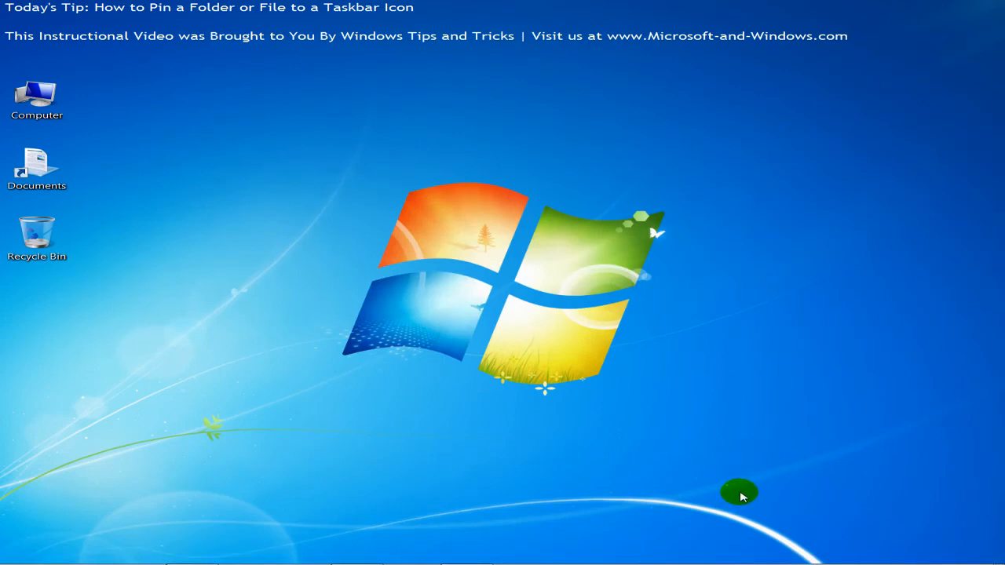